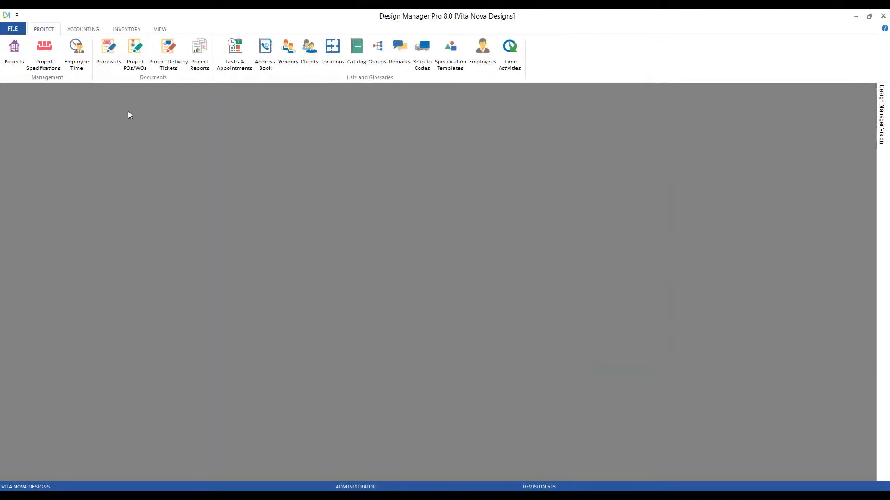
Load the CAR01 Carter's Pennington Home specifications list with its items and time items
click(44, 55)
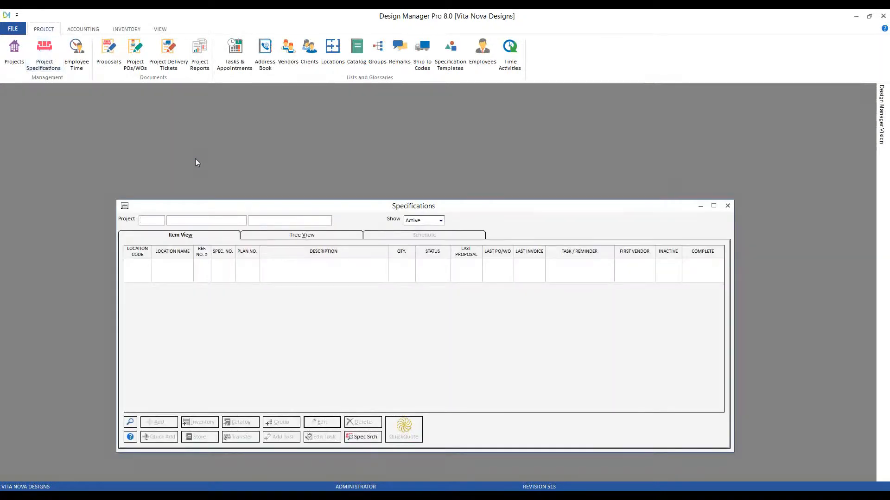
text(d)
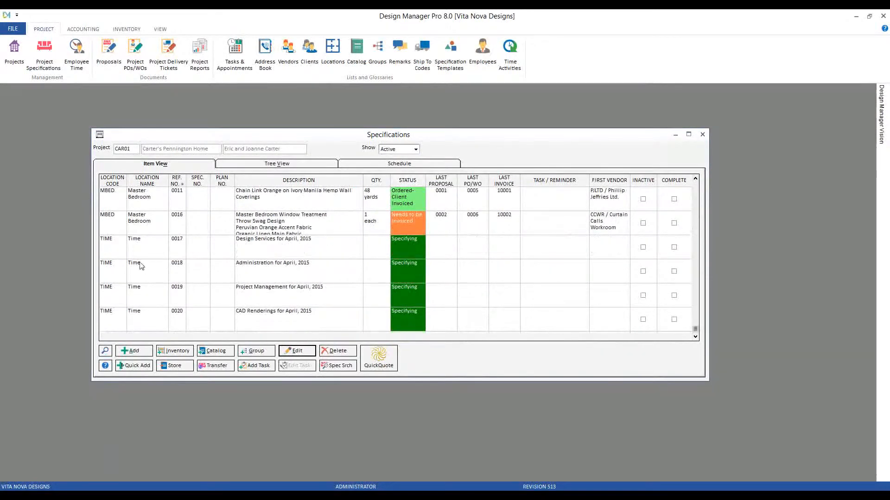
click(273, 238)
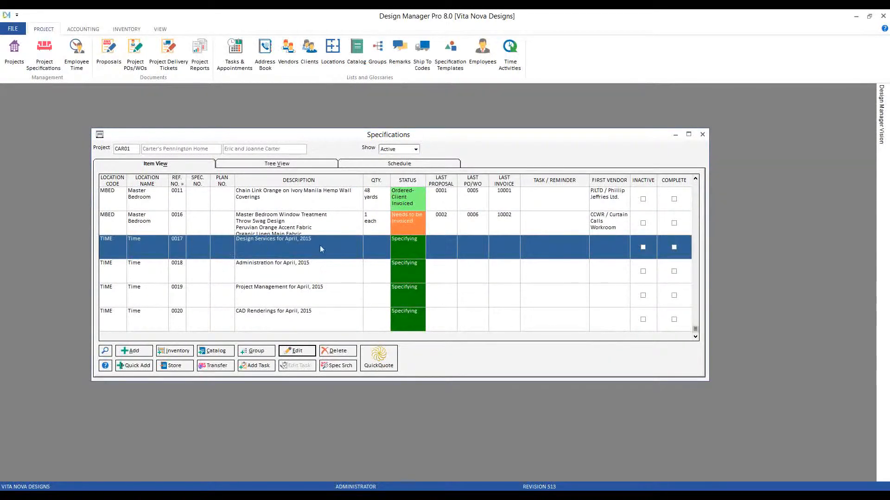
double_click(273, 238)
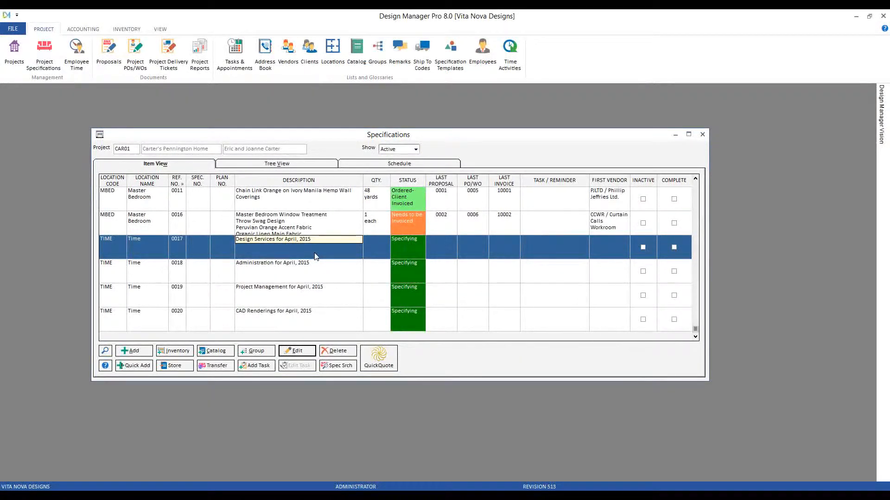
click(272, 267)
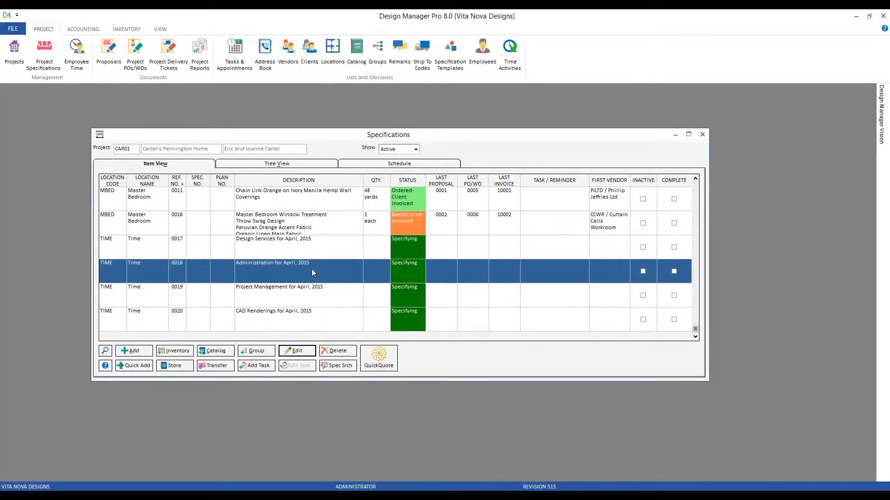
click(273, 247)
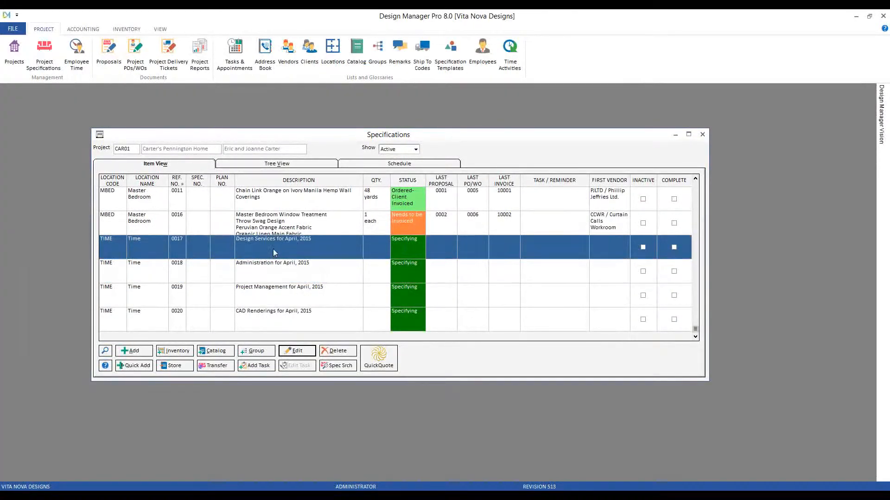
click(272, 271)
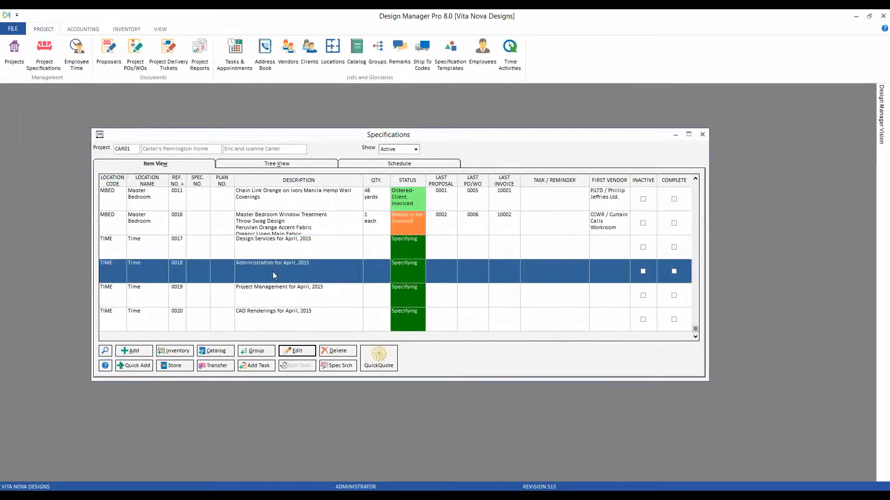
mouse_move(276, 296)
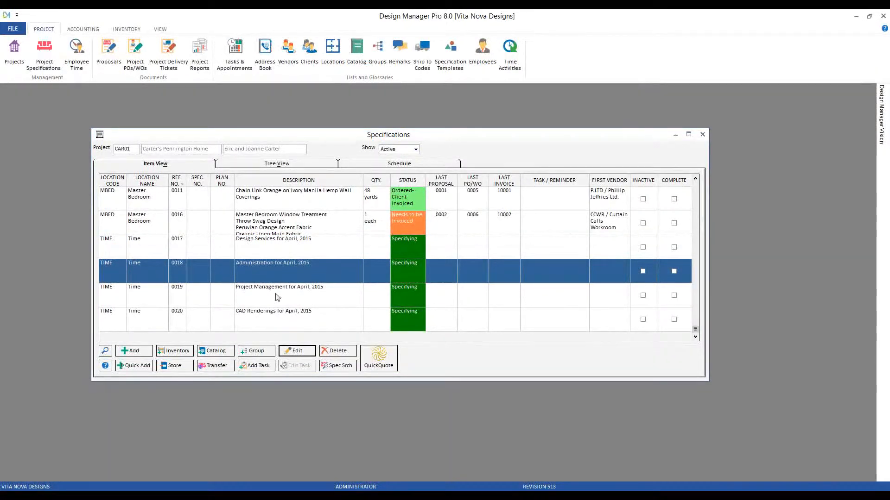
click(273, 318)
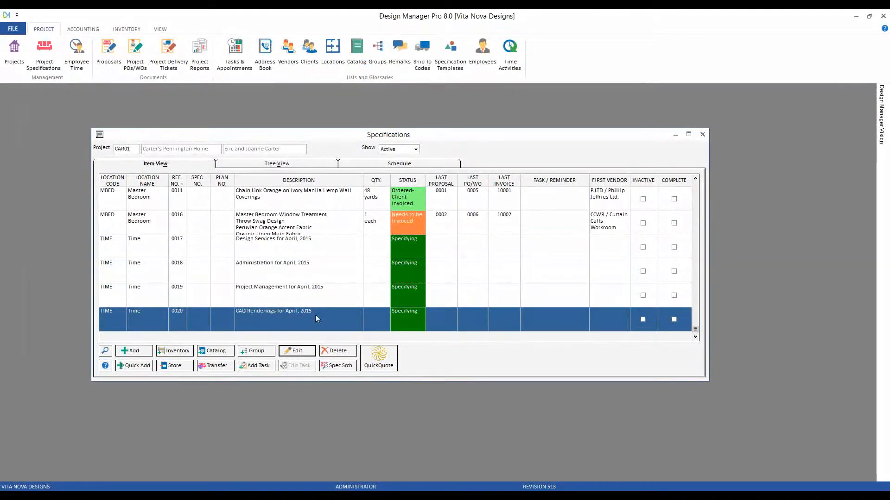
double_click(272, 310)
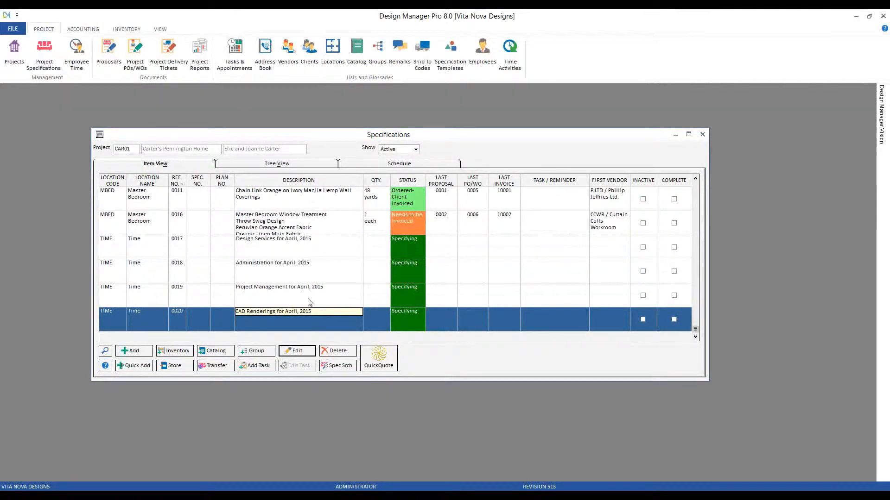
click(272, 271)
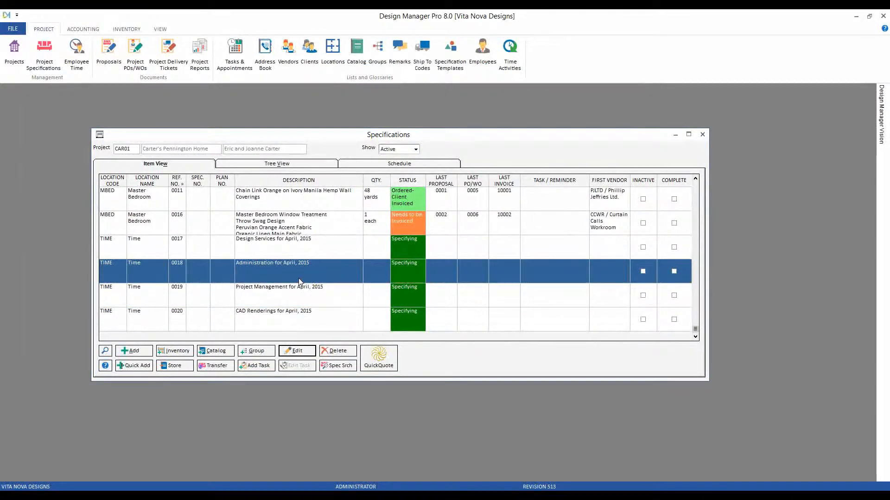
mouse_move(319, 276)
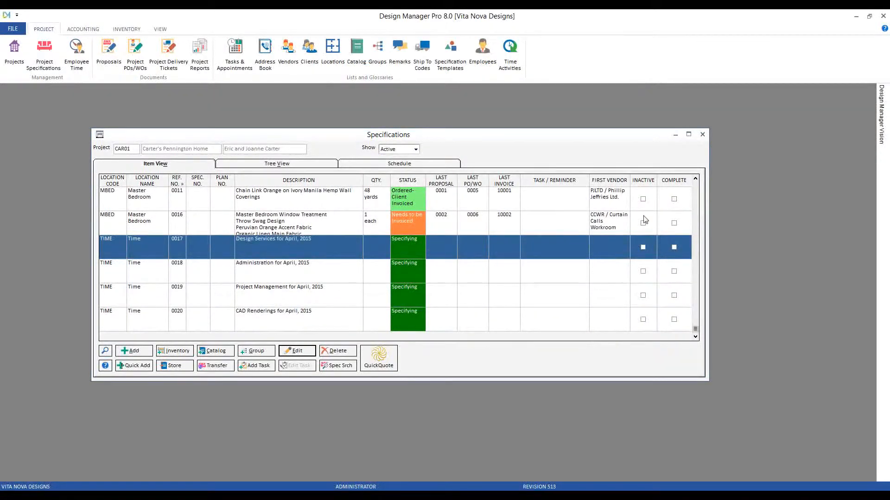
click(702, 134)
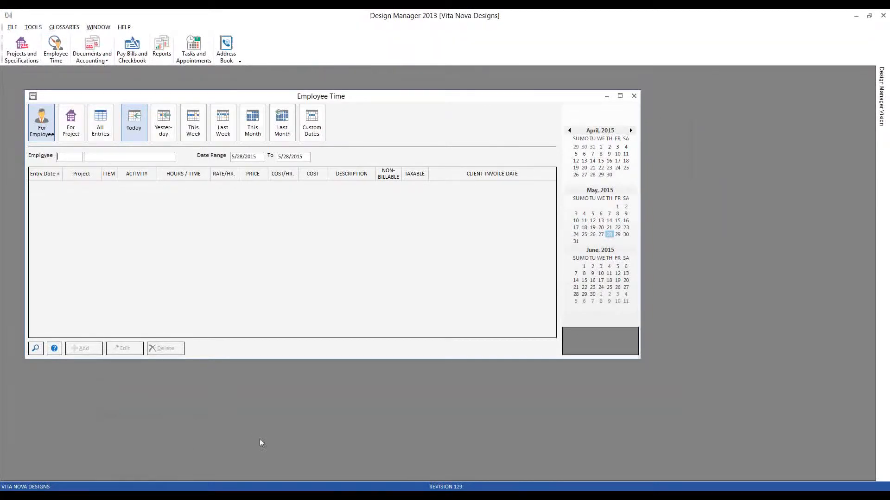
Close Employee Time and add a 'Design Services for May, 2015' Time Budget item to CAR02
click(32, 96)
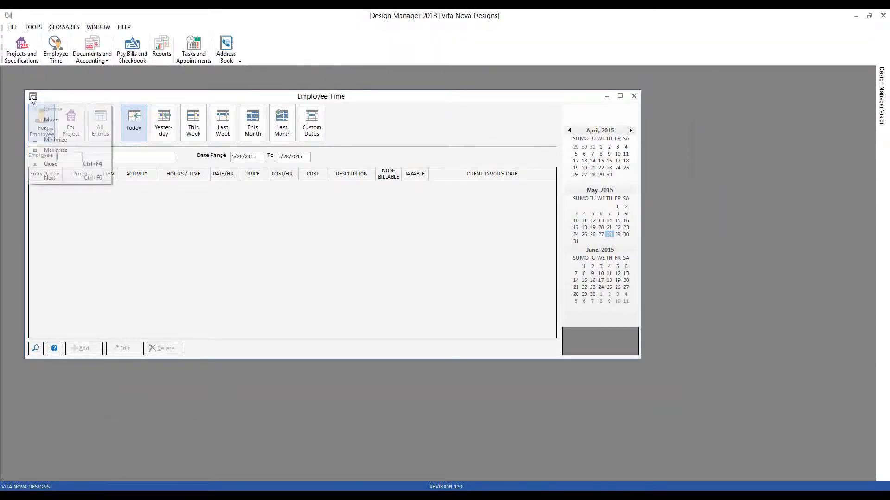
click(21, 48)
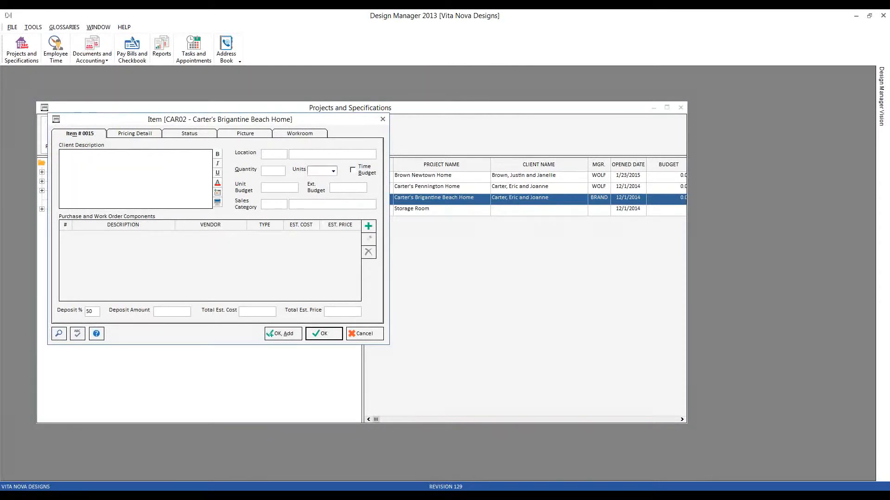
text(Design Services for May, 2015)
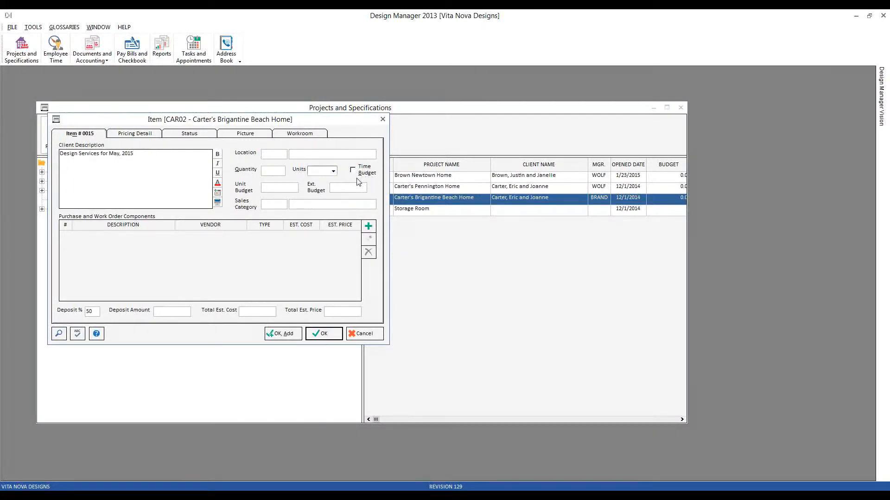
click(352, 169)
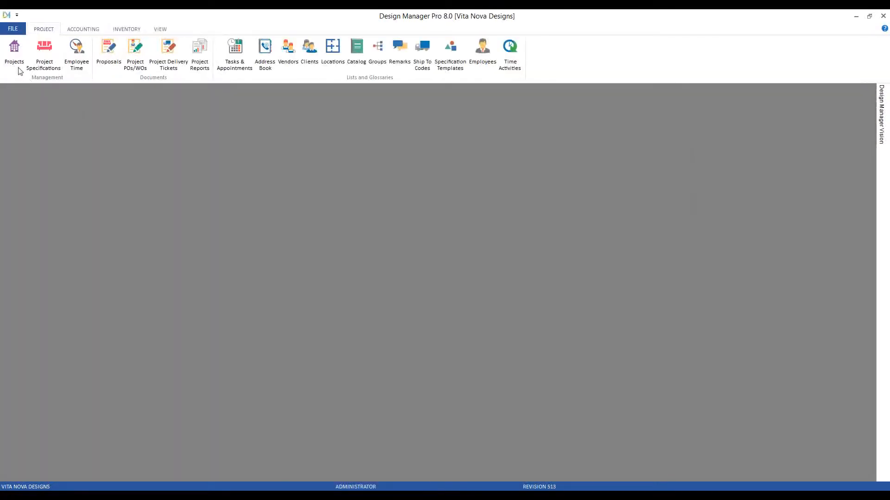
Edit project CAR02 and view its Time defaults in Advanced / Mark-up options
click(13, 54)
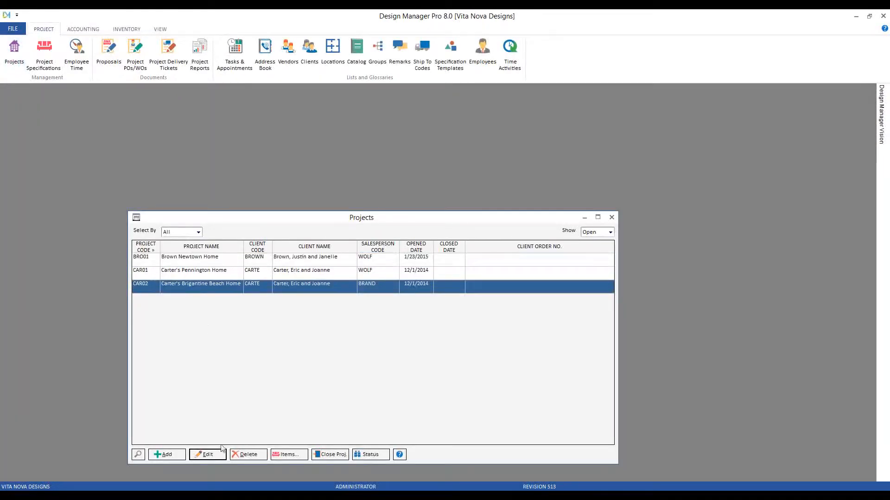
click(206, 454)
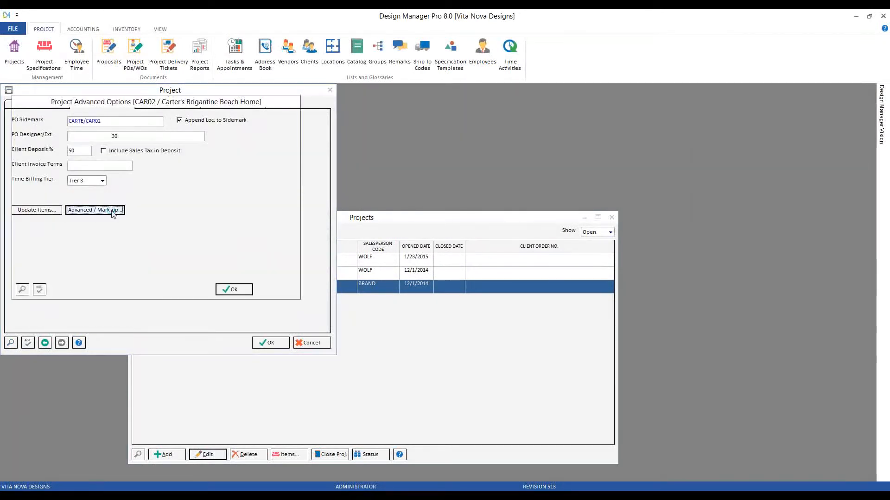
click(95, 210)
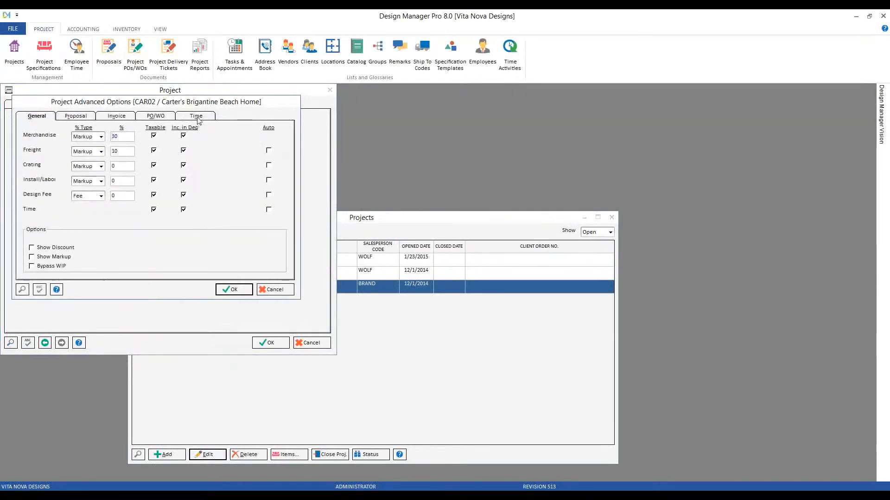
click(195, 116)
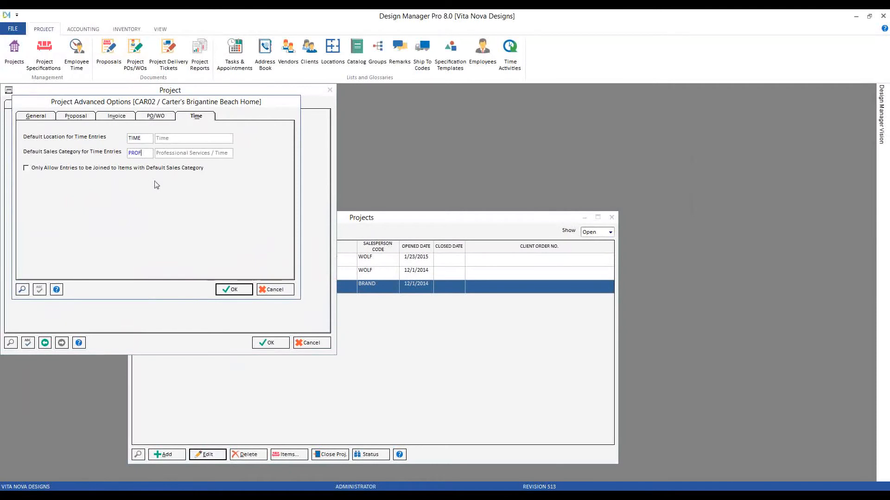
Enable 'Only Allow Entries to be Joined to Items with Default Sales Category' and confirm
click(25, 168)
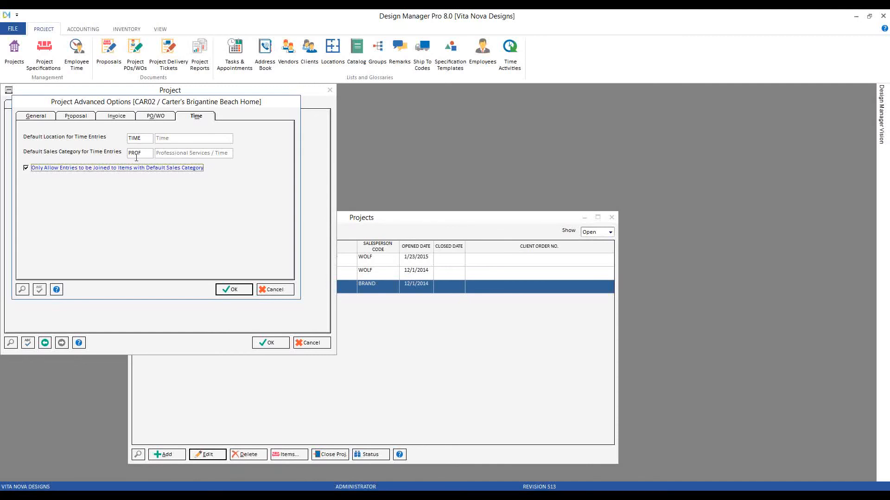
click(233, 289)
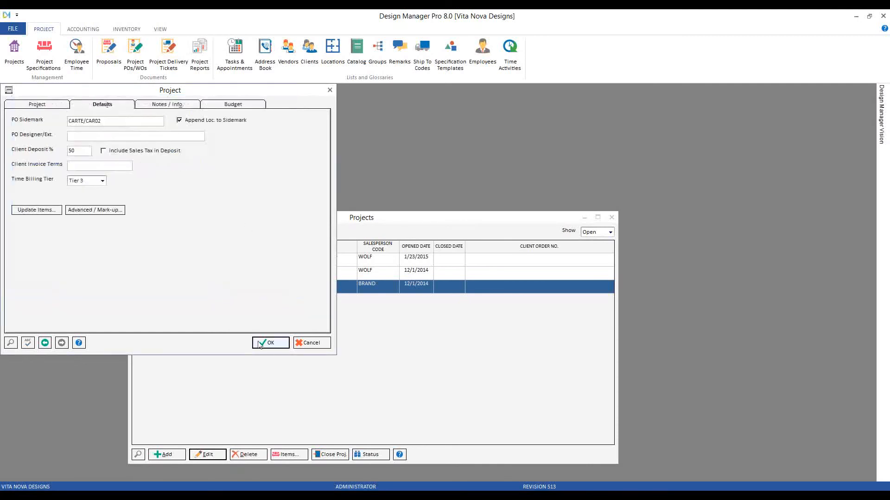